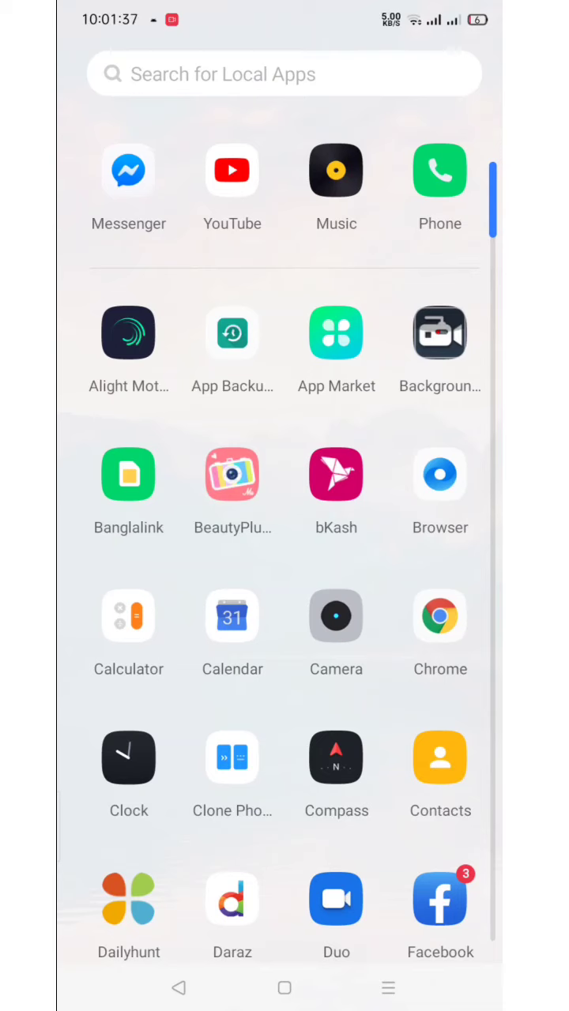
Locate the Play Store icon in the app drawer and launch it.
scroll("down", 3)
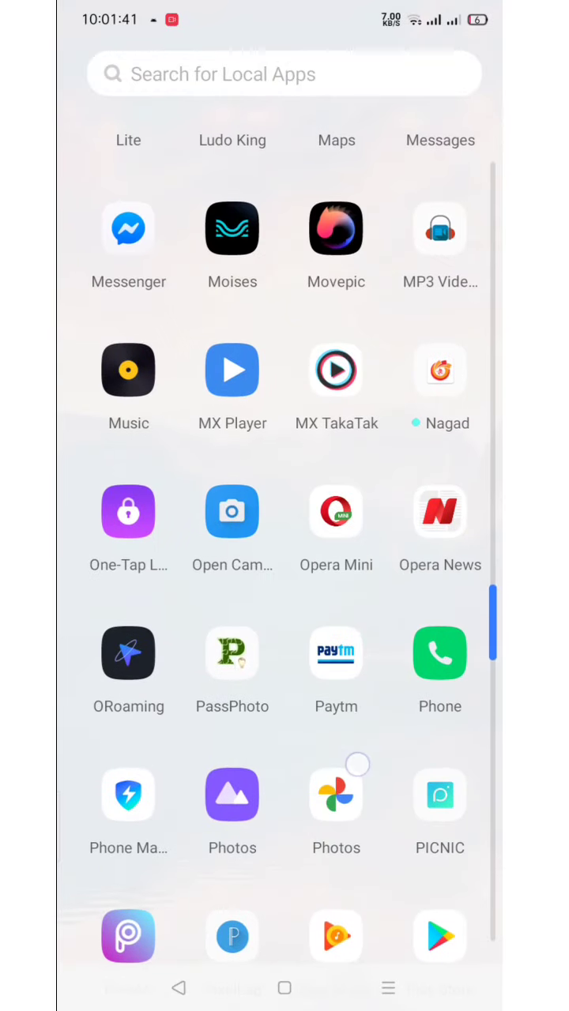
scroll("down", 3)
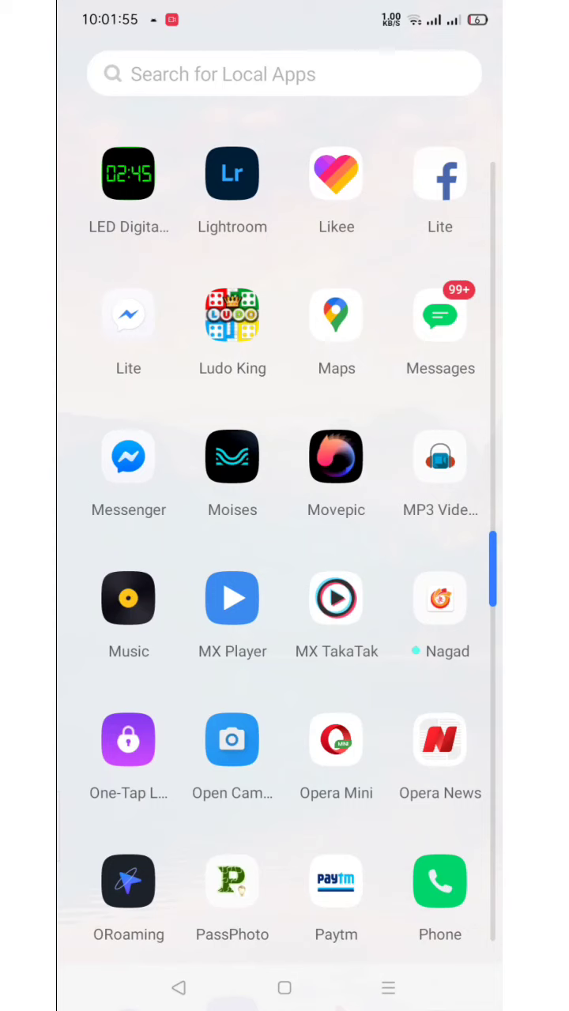
scroll("up", 3)
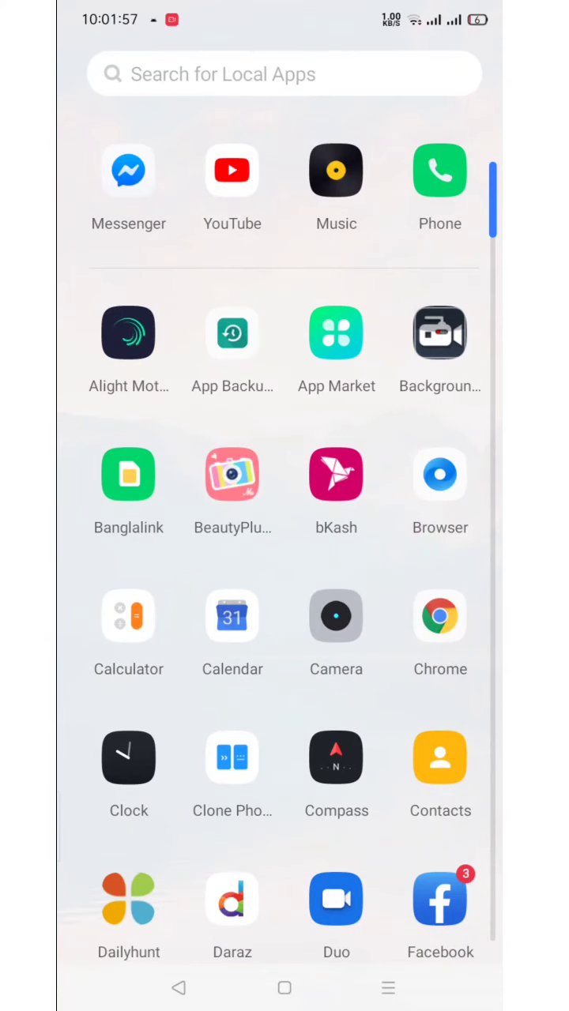
scroll("down", 3)
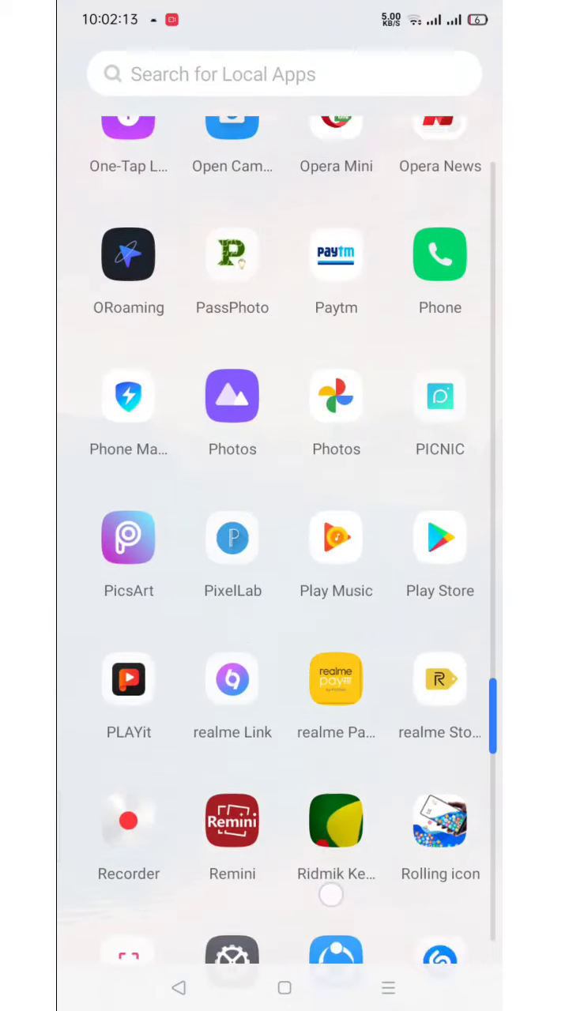
scroll("up", 3)
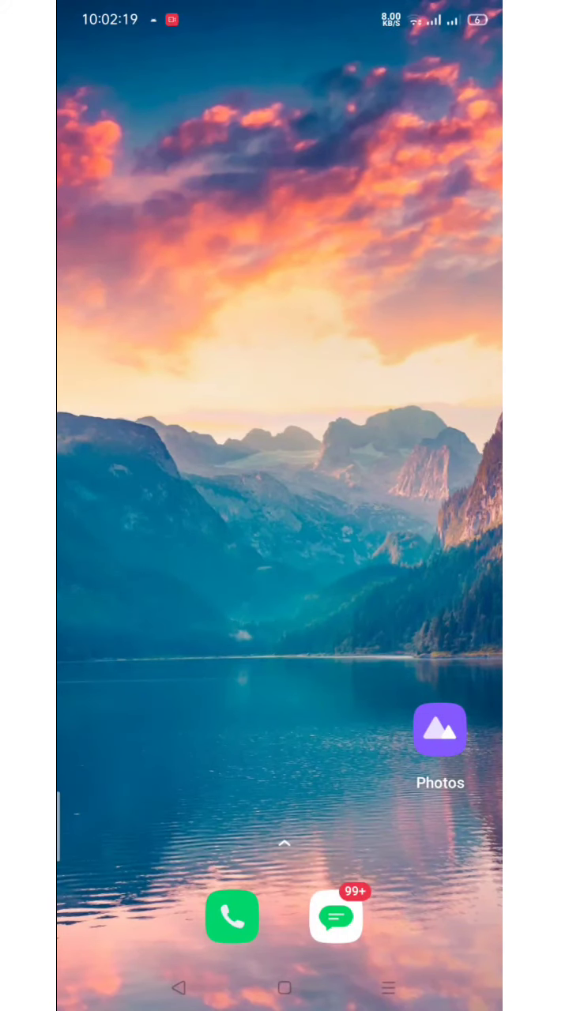
scroll("up", 3)
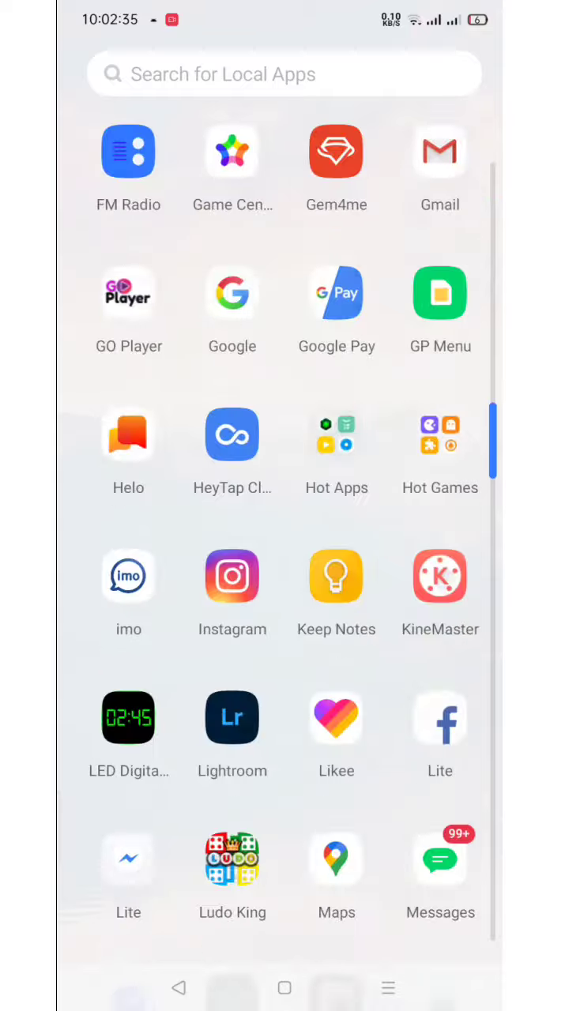
scroll("down", 3)
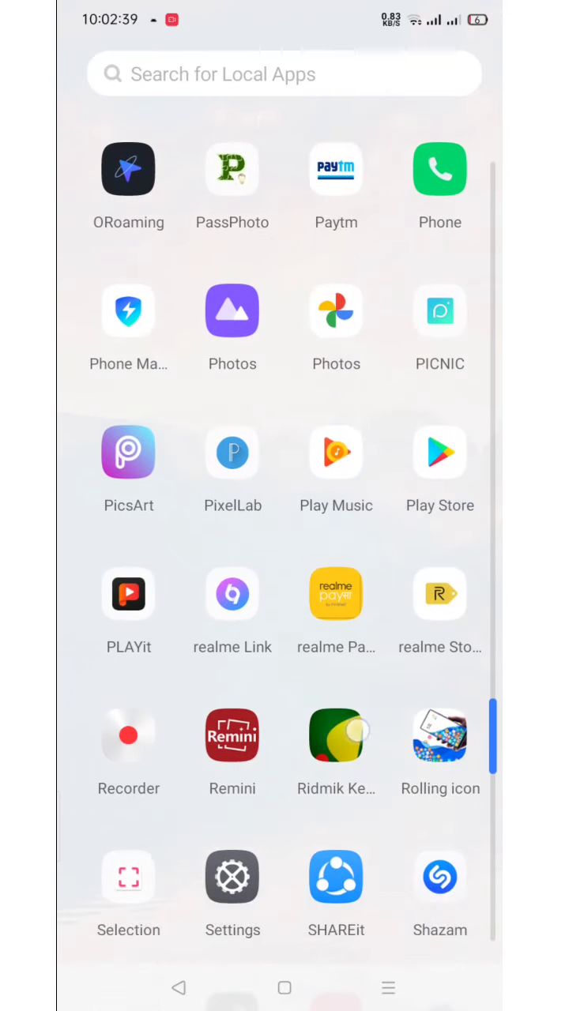
scroll("down", 3)
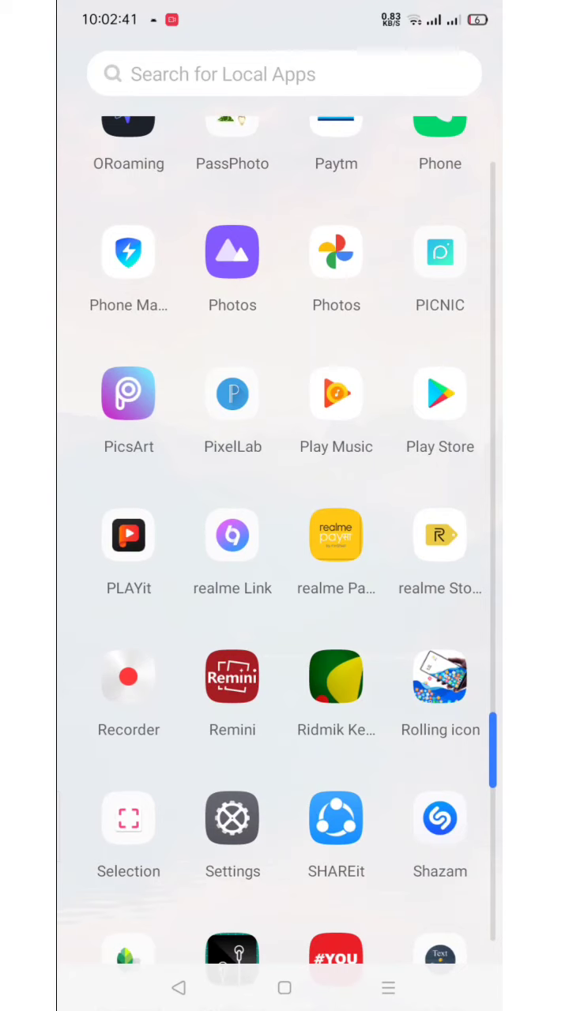
left_click(439, 394)
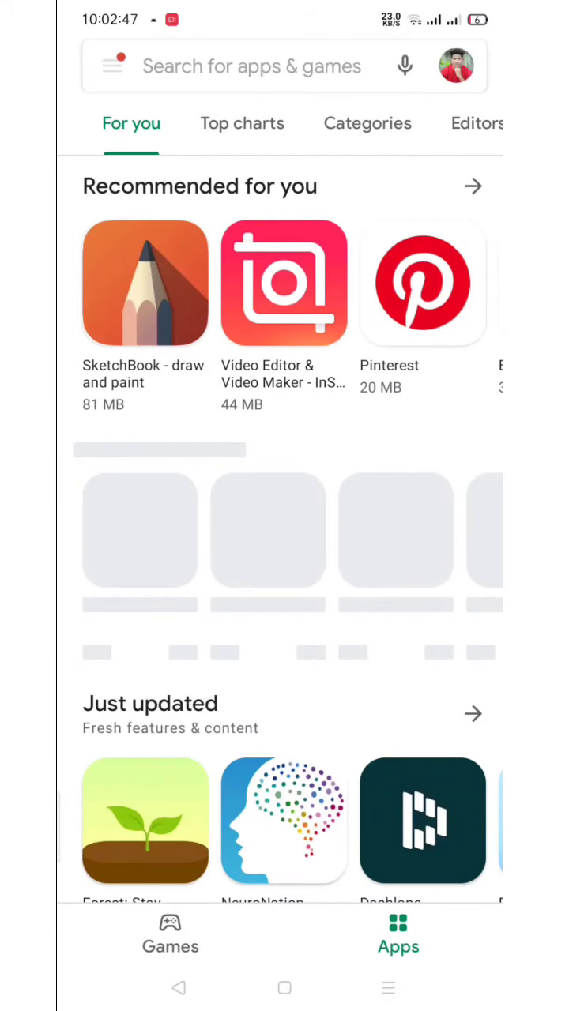
Rerun the 'backup and restore' search and launch Trustlook's Backup & Restore from its page.
left_click(253, 66)
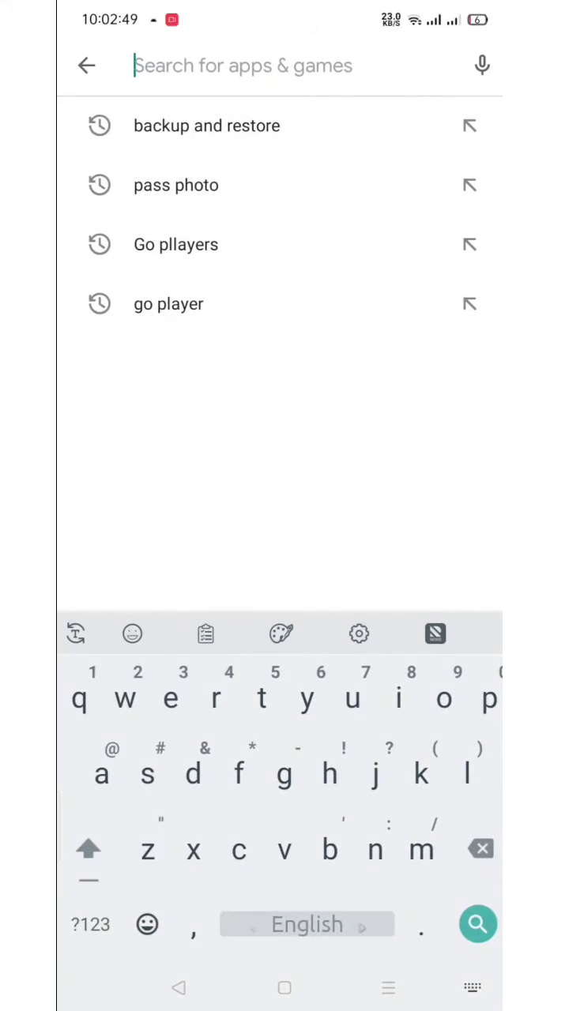
left_click(207, 125)
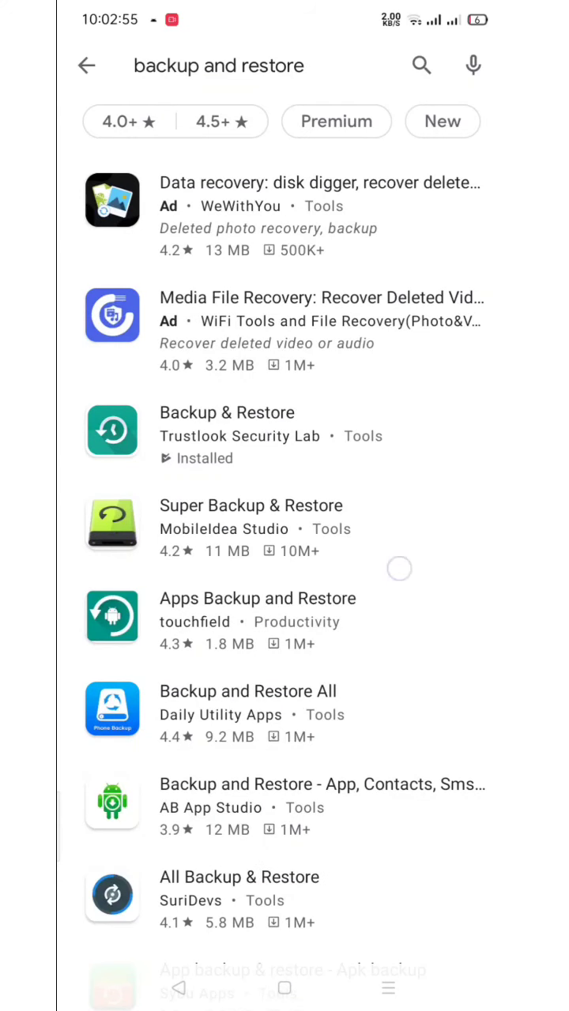
left_click(282, 434)
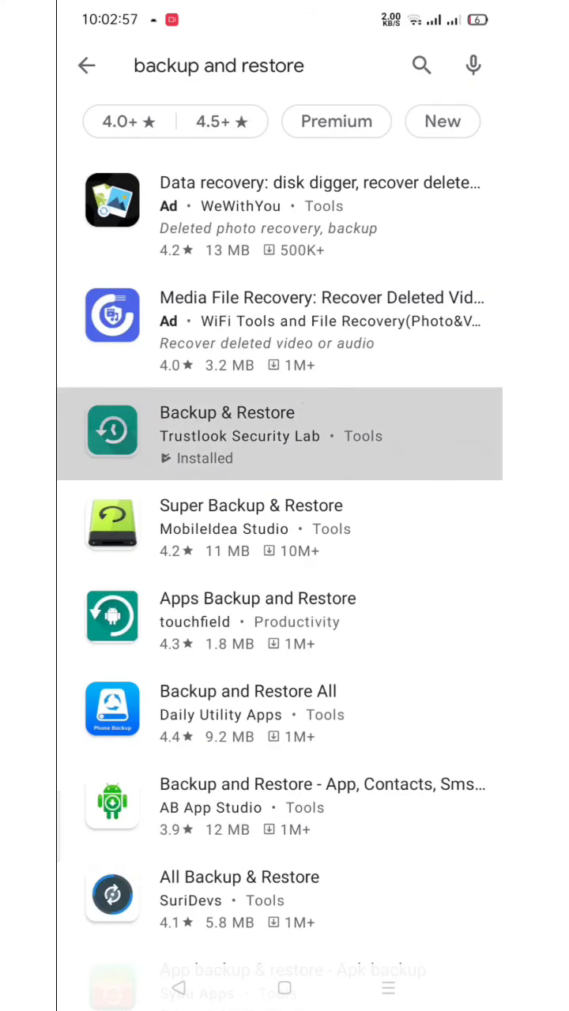
left_click(281, 433)
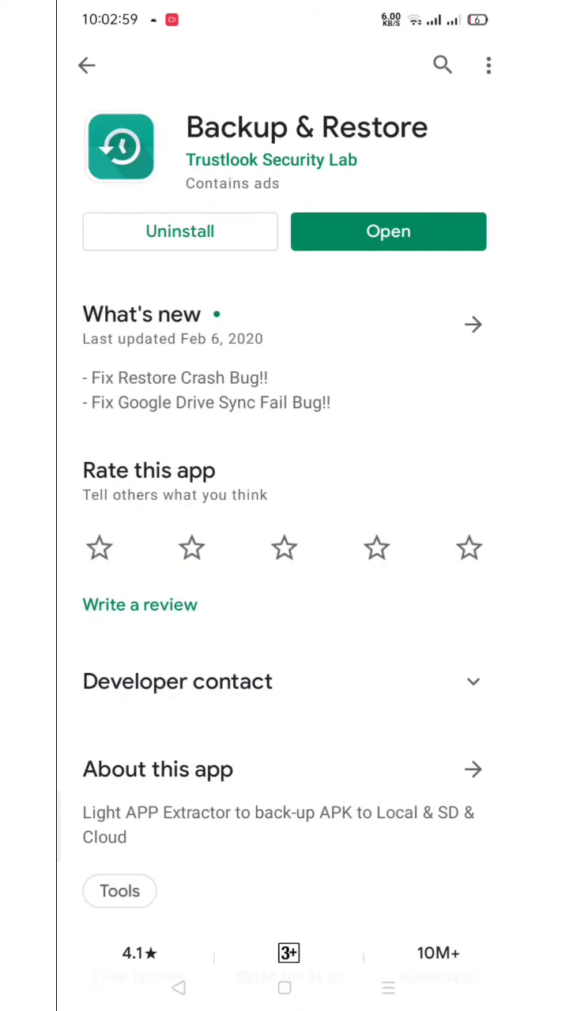
left_click(389, 231)
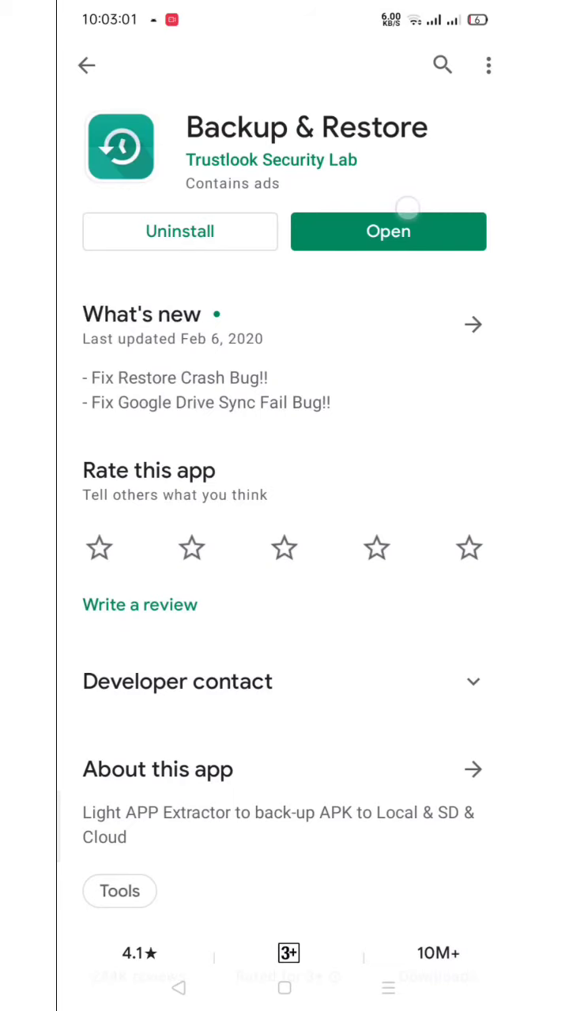
left_click(388, 231)
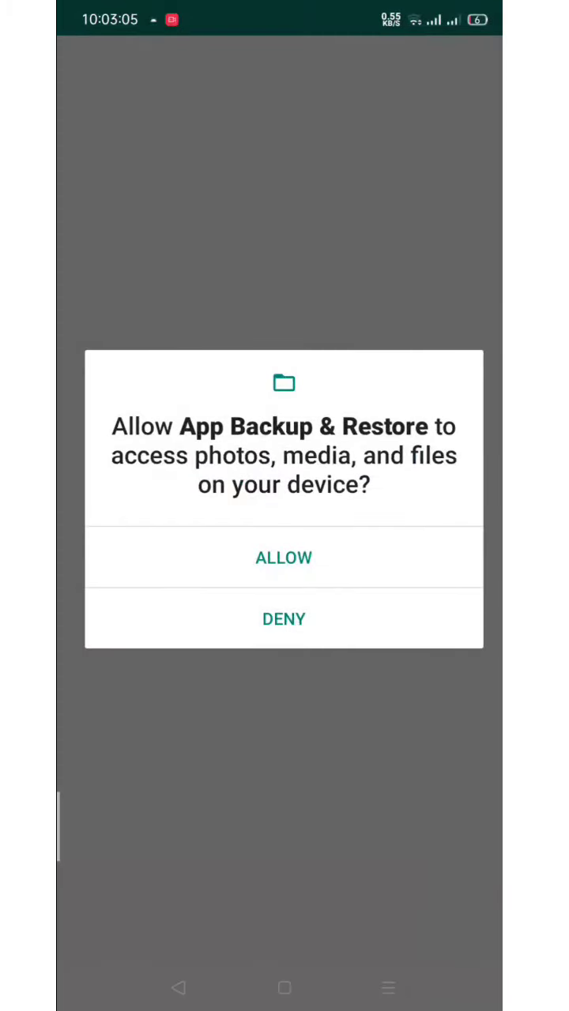
Grant file access, browse the Installed app list, and bring up the side navigation drawer.
left_click(284, 556)
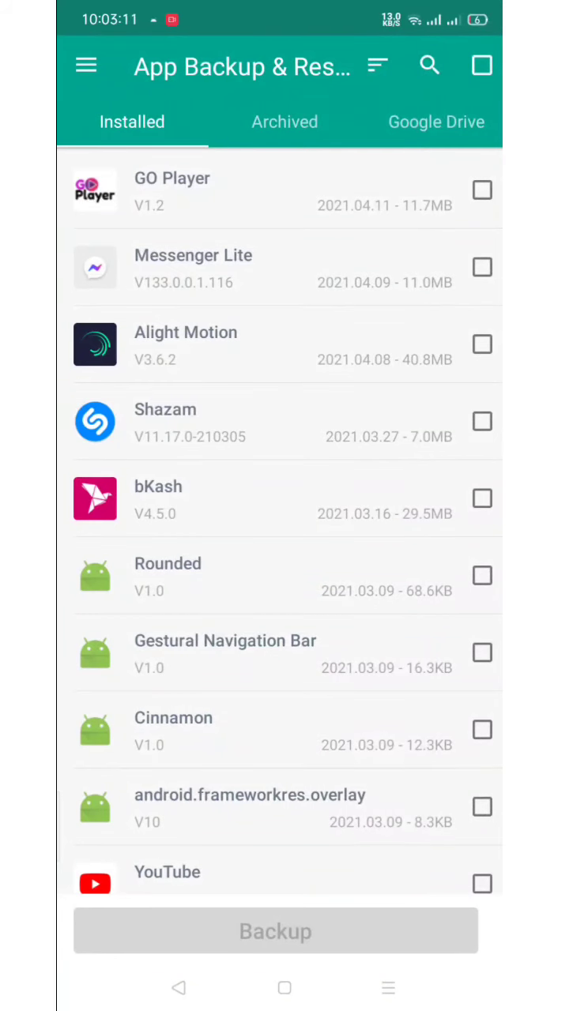
scroll("down", 3)
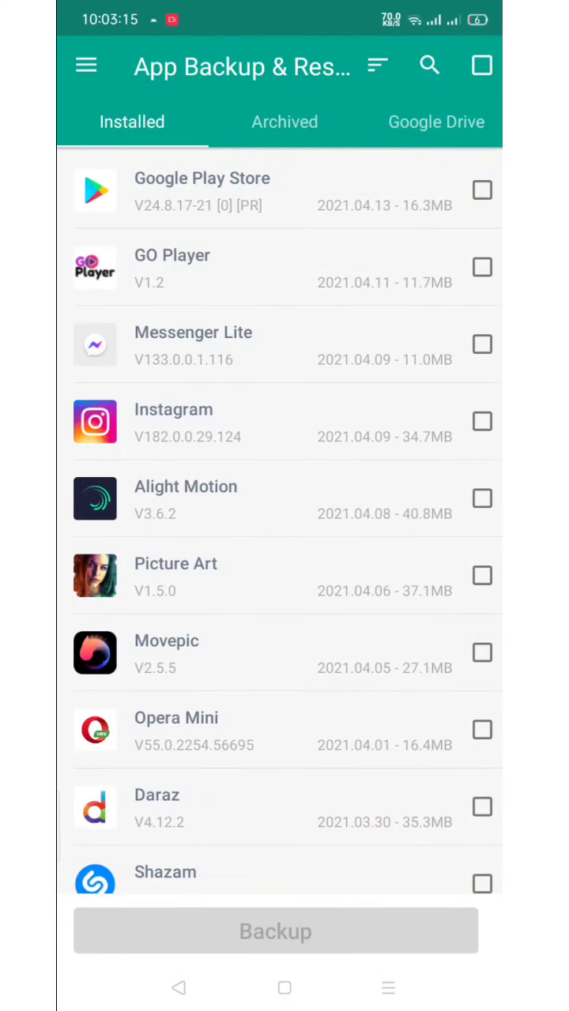
scroll("up", 3)
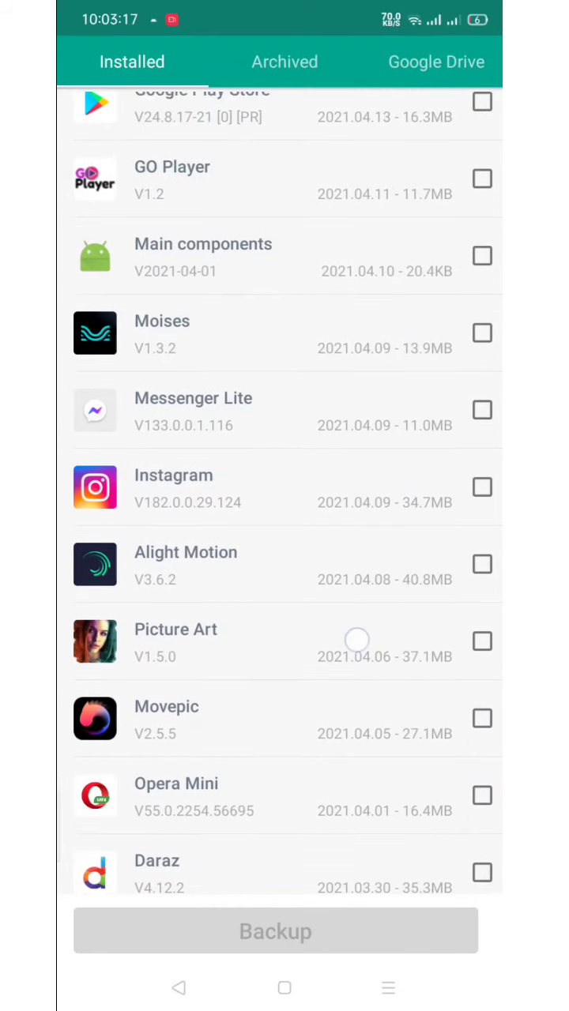
scroll("up", 3)
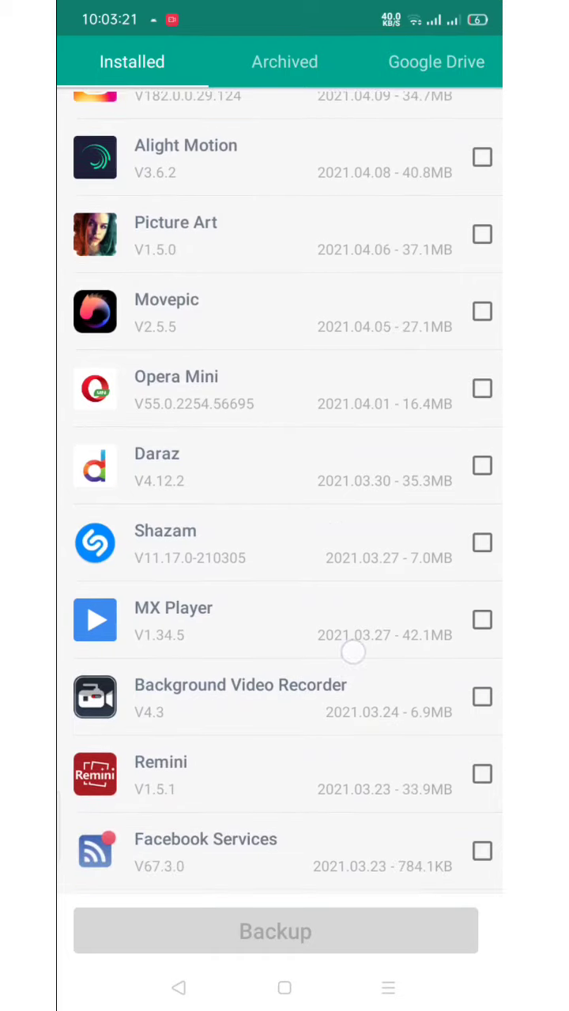
scroll("down", 3)
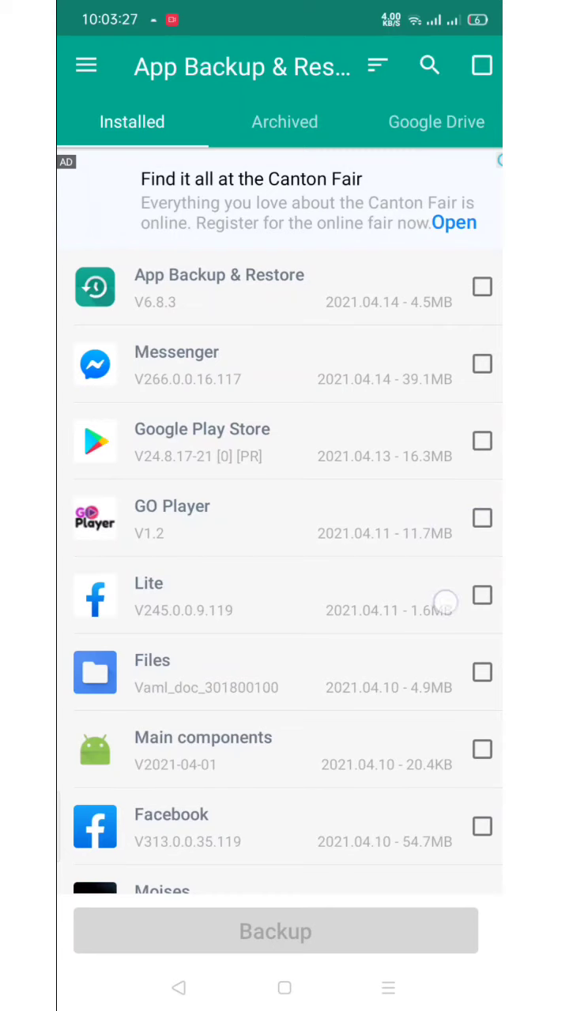
scroll("down", 3)
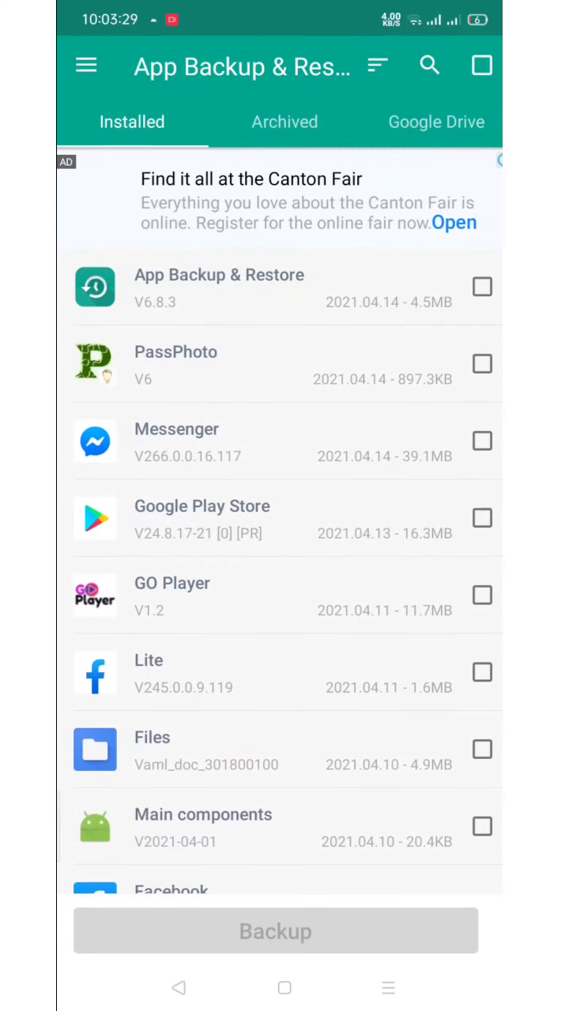
scroll("down", 3)
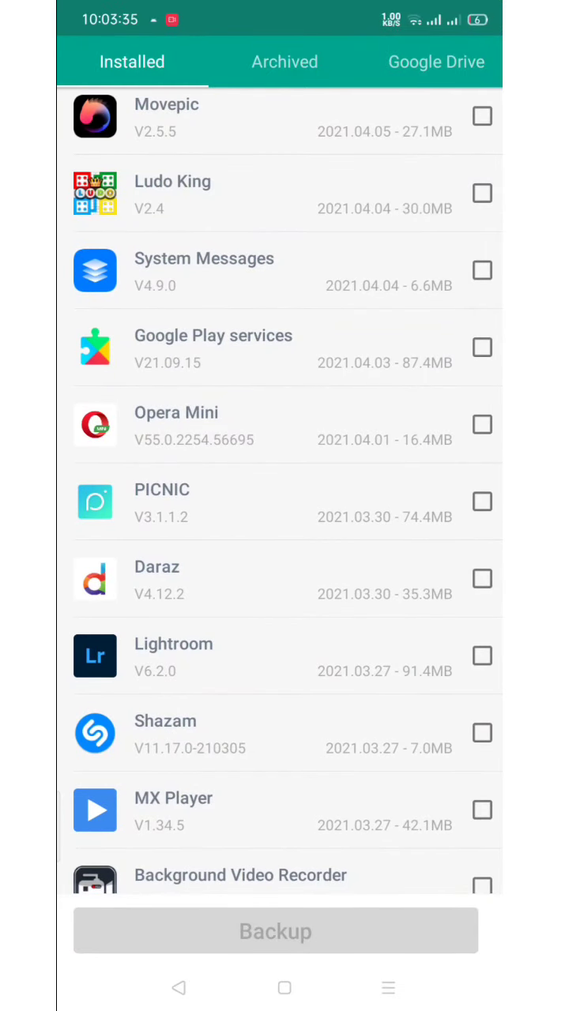
scroll("down", 3)
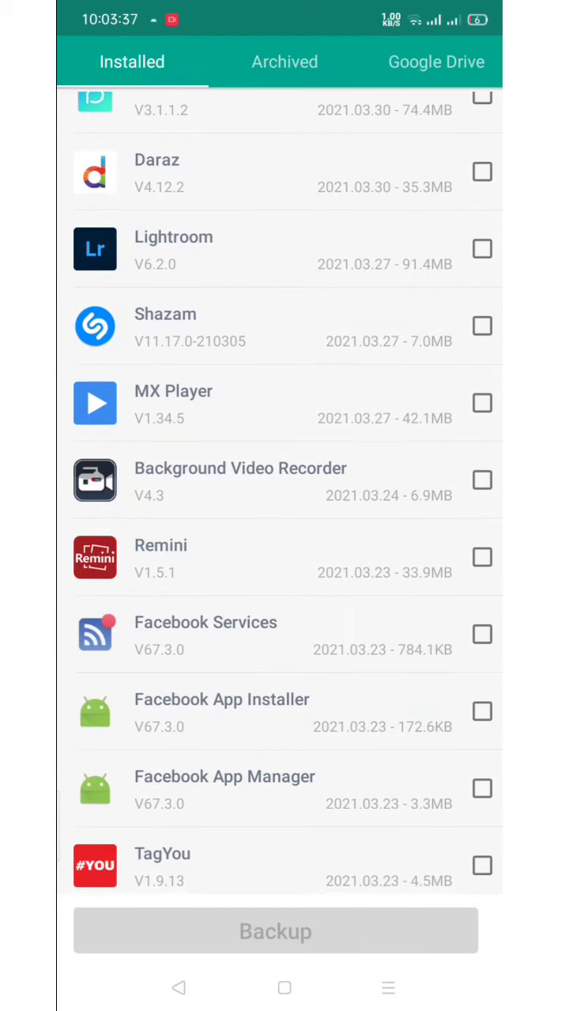
scroll("up", 3)
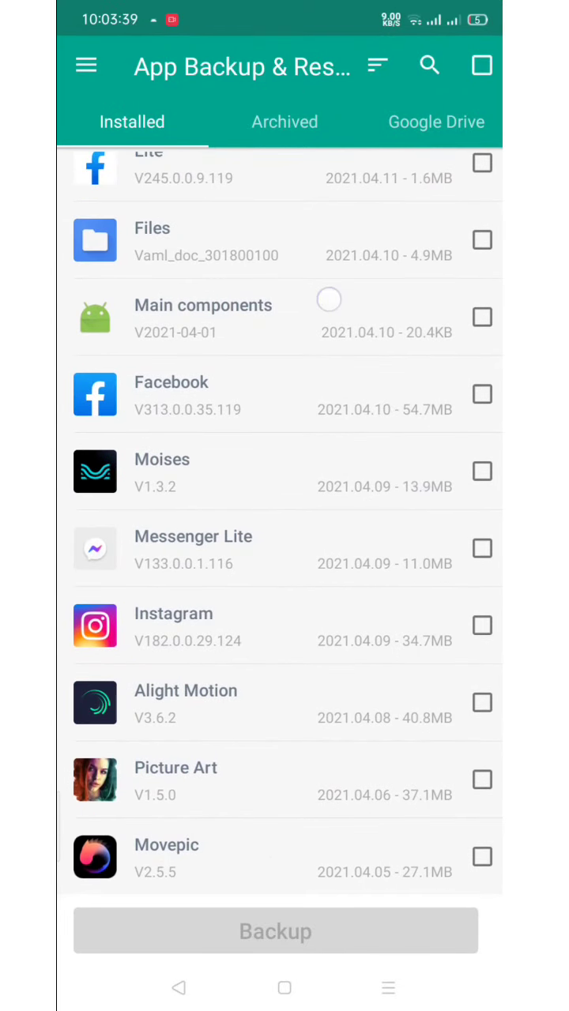
left_click(85, 66)
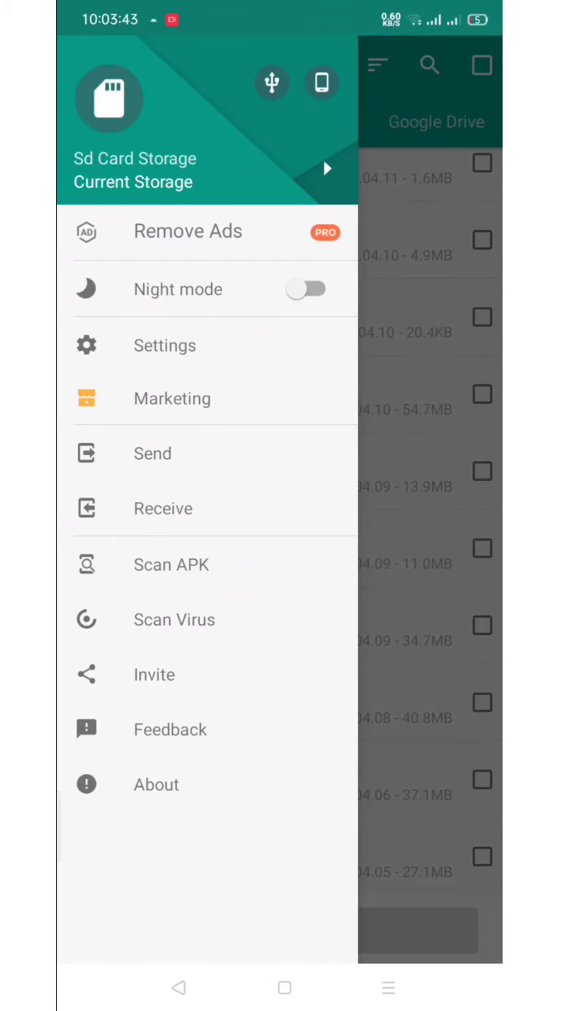
left_click(207, 171)
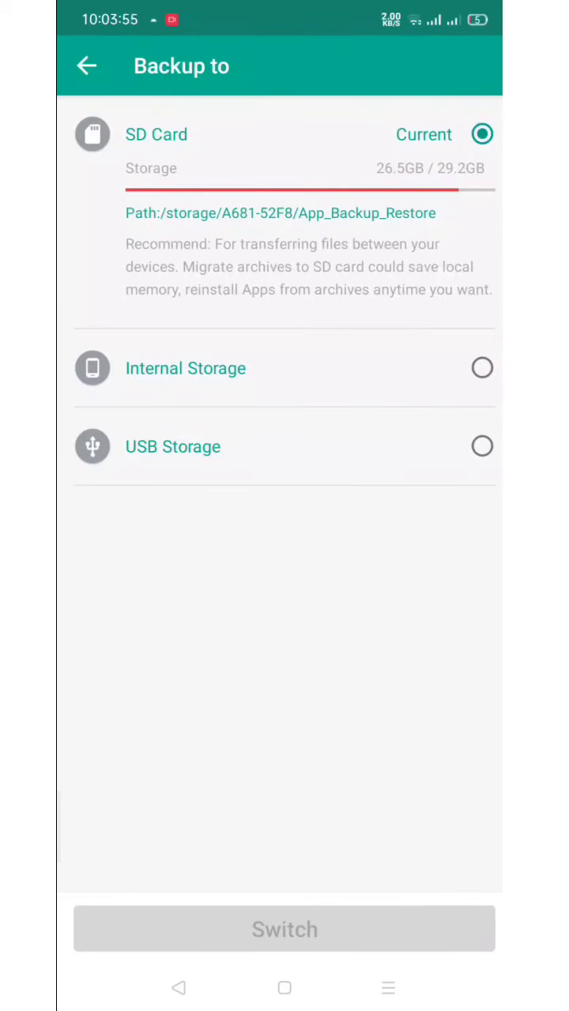
left_click(85, 66)
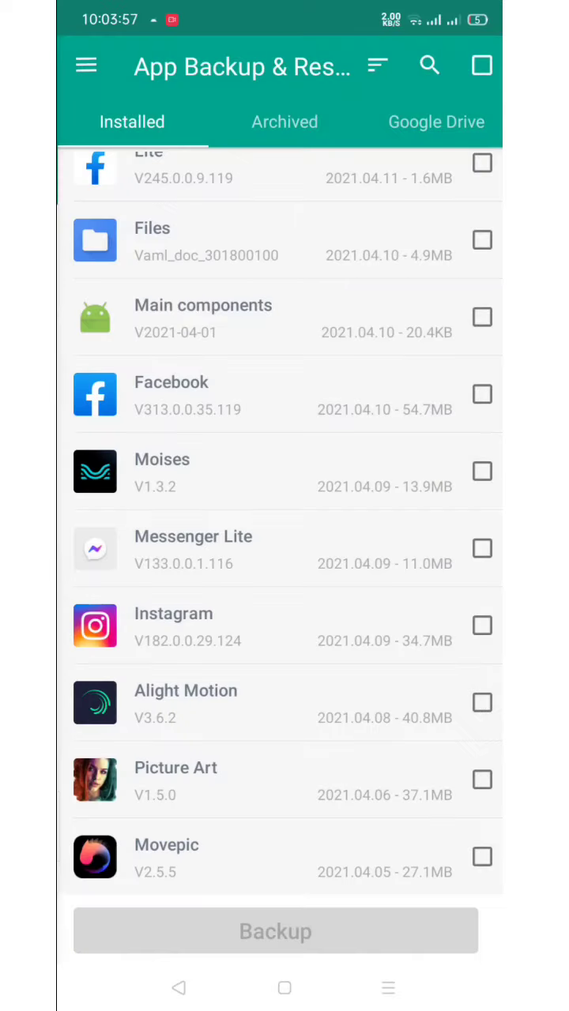
Tick Shazam alongside Google Play services in the Installed list and back up both apps.
scroll("down", 3)
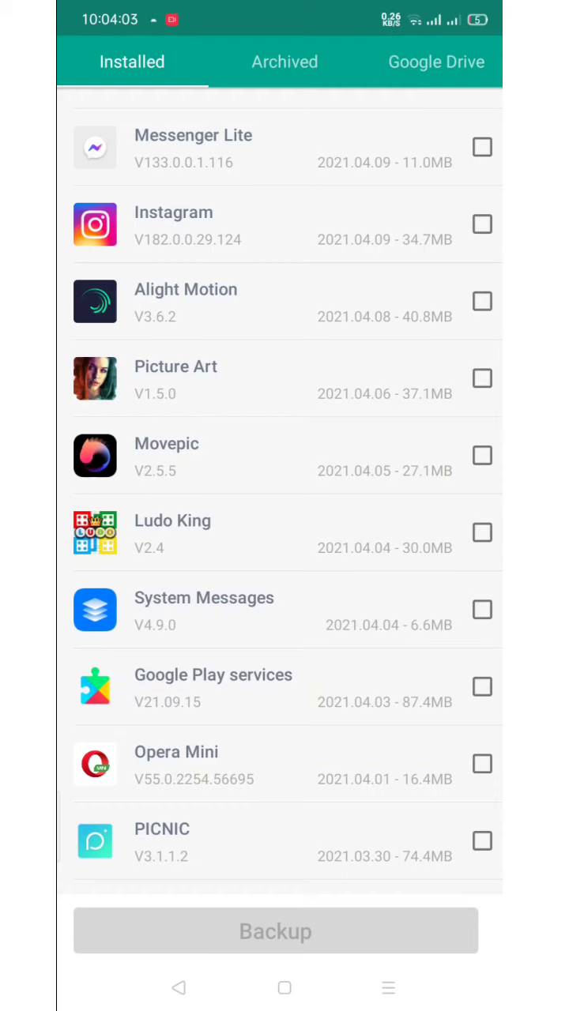
scroll("down", 3)
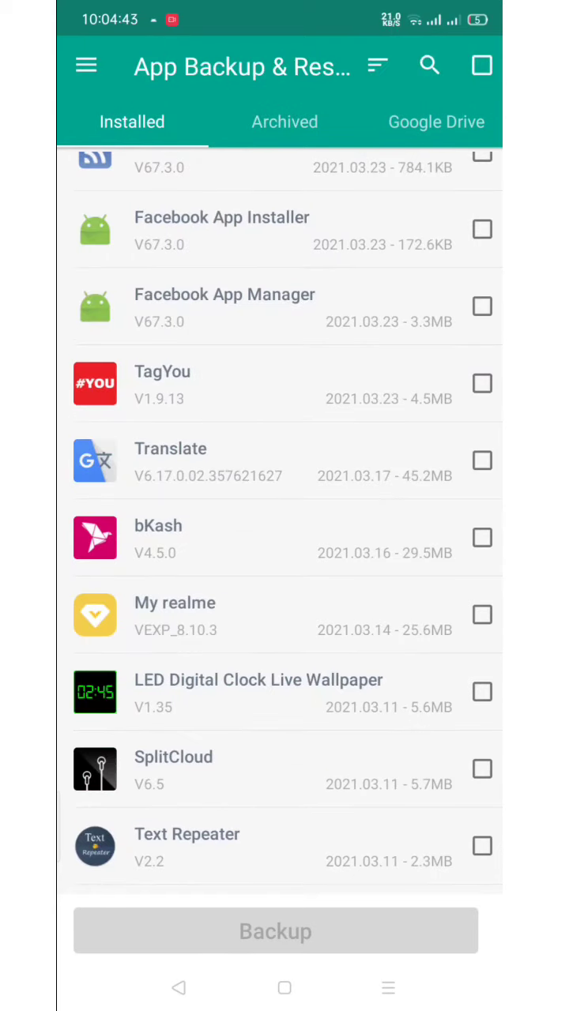
scroll("up", 3)
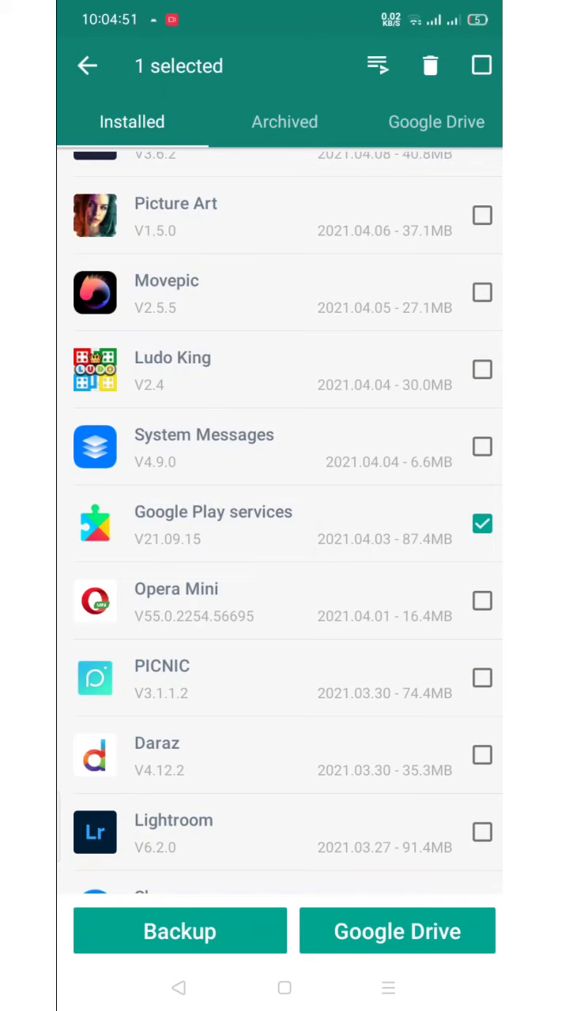
scroll("up", 3)
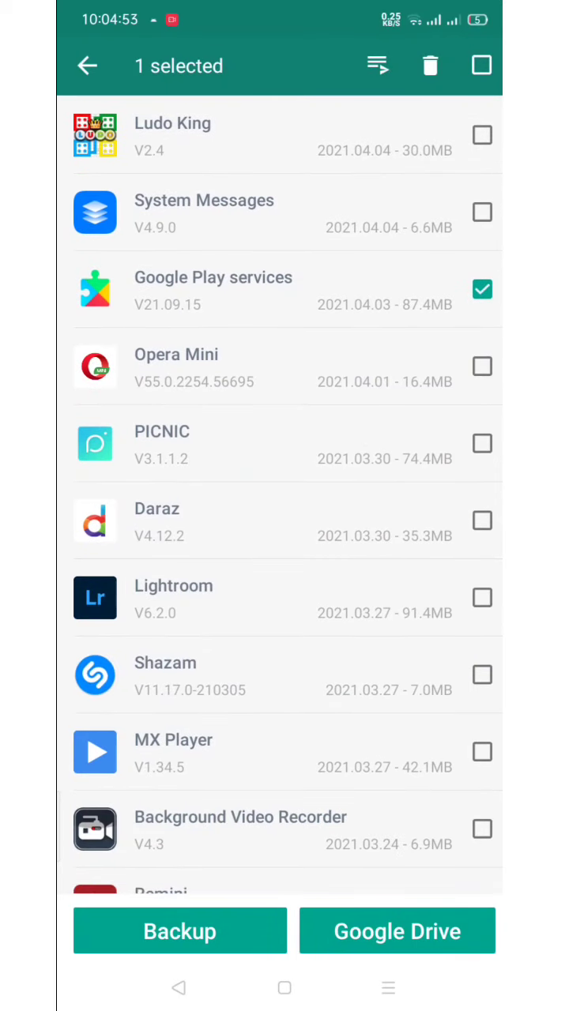
scroll("down", 3)
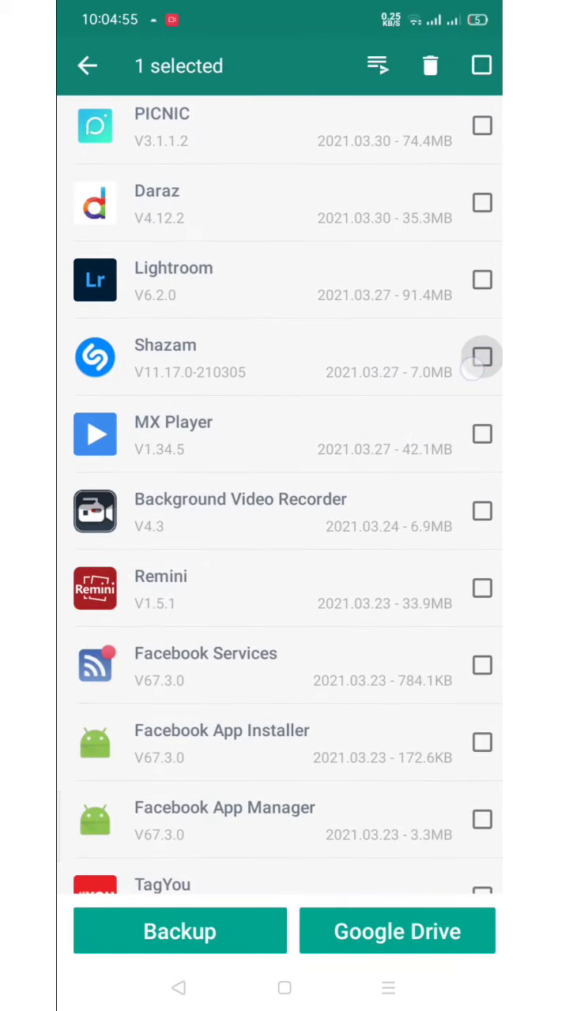
left_click(481, 357)
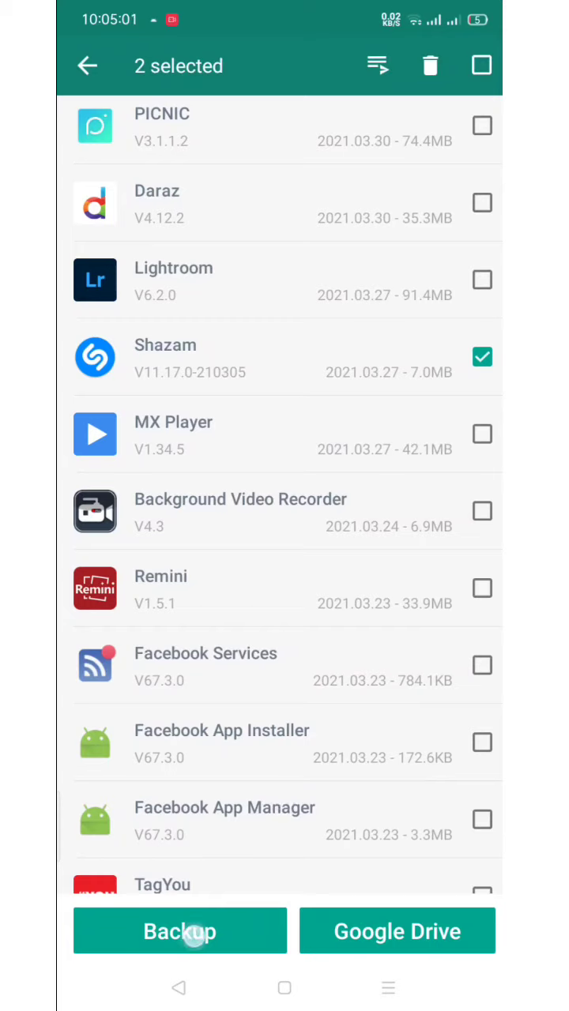
left_click(180, 931)
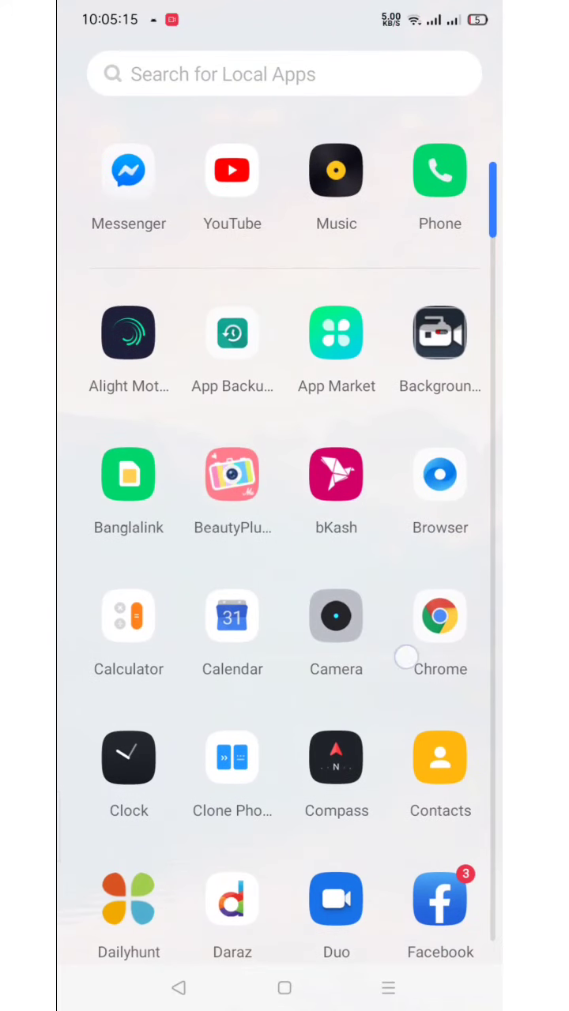
Launch the File Manager from the app drawer.
scroll("down", 3)
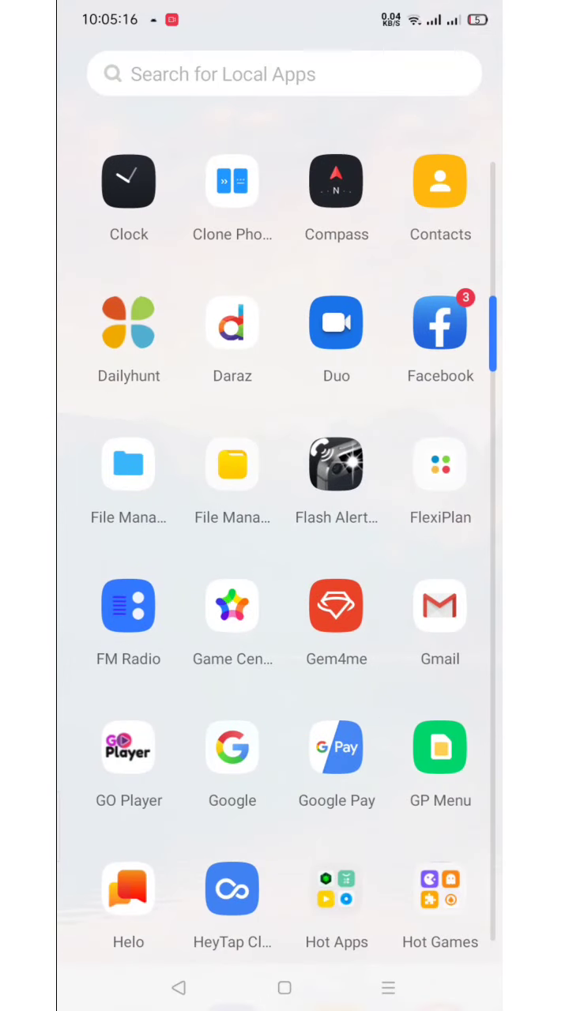
left_click(128, 464)
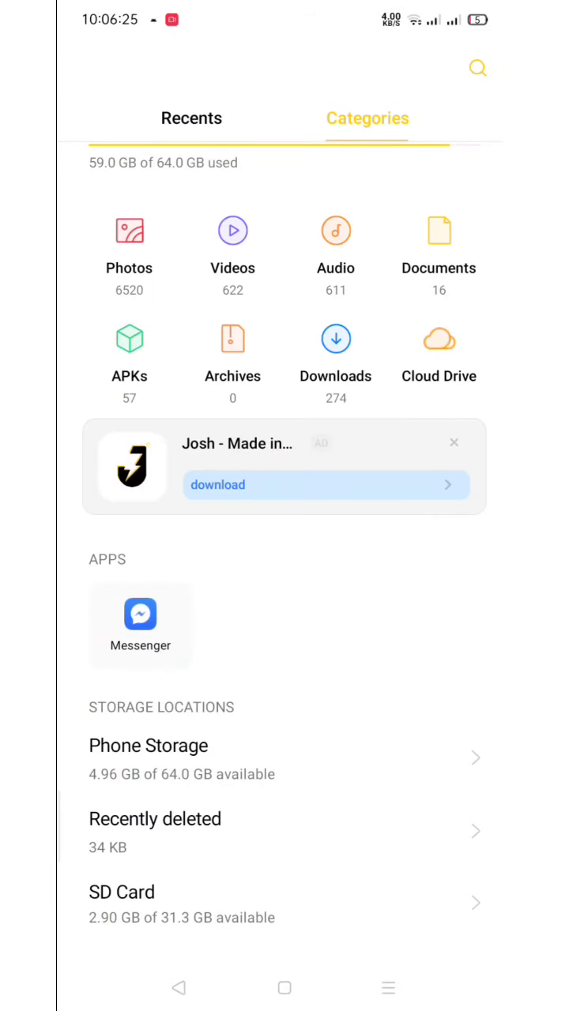
Browse Phone Storage into App_Backup_Restore's archived folder holding the Google Play services and Shazam APKs.
left_click(284, 756)
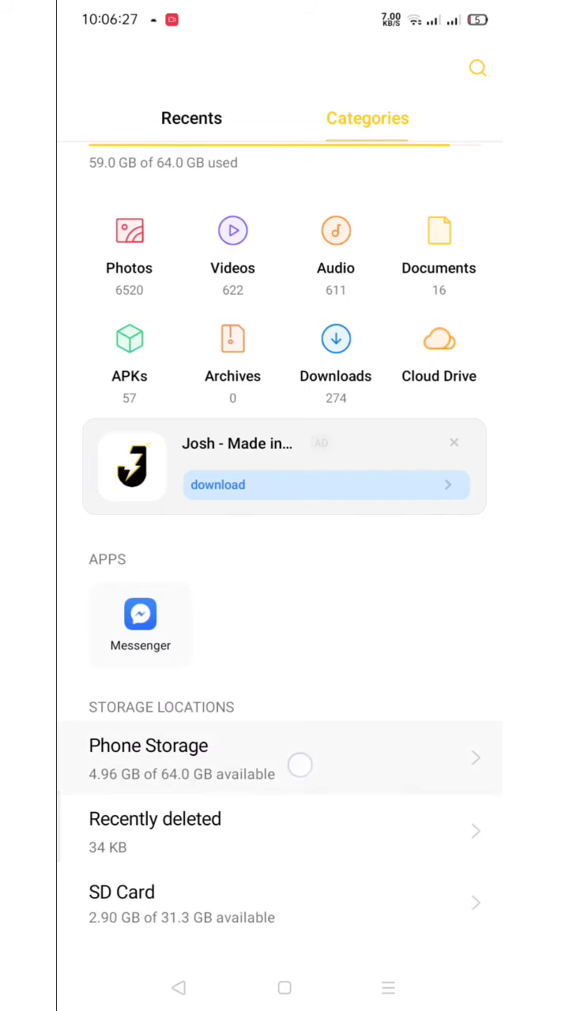
left_click(281, 757)
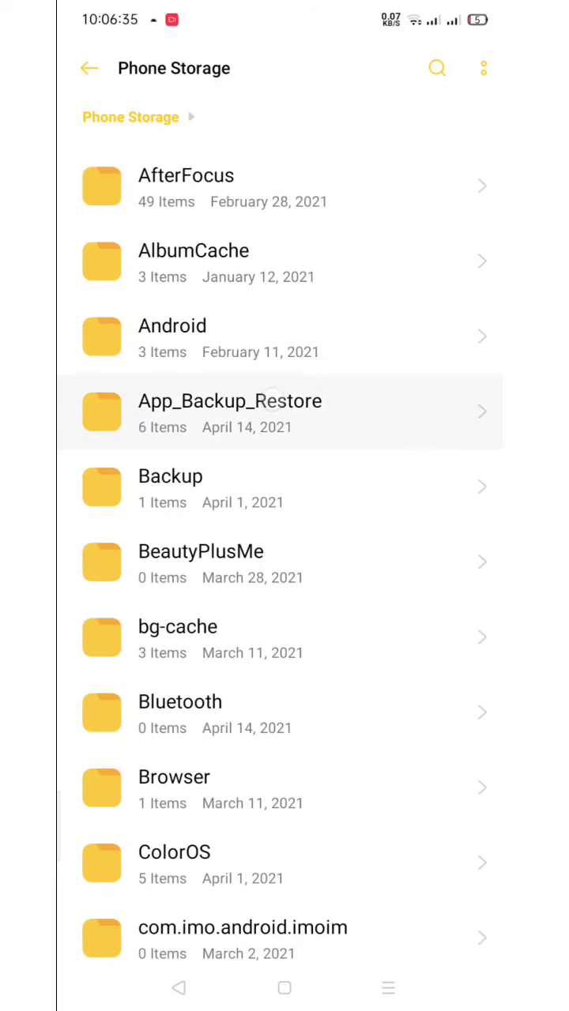
left_click(281, 411)
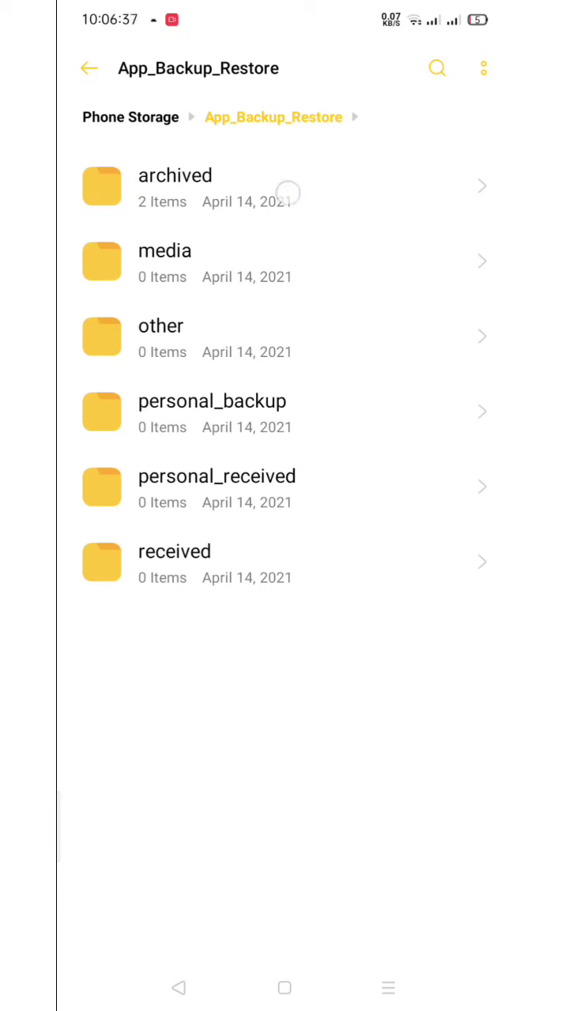
left_click(285, 186)
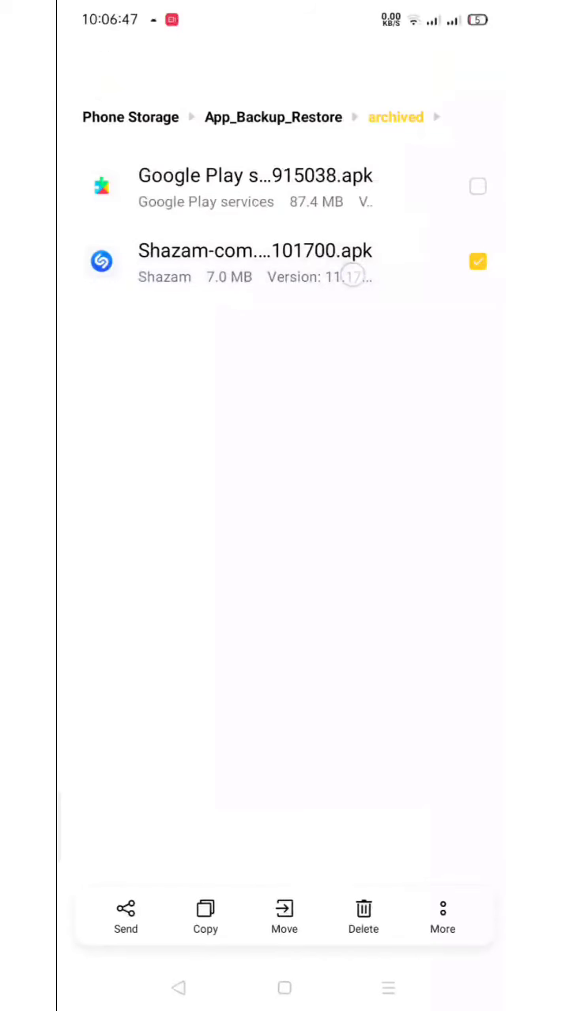
left_click(477, 186)
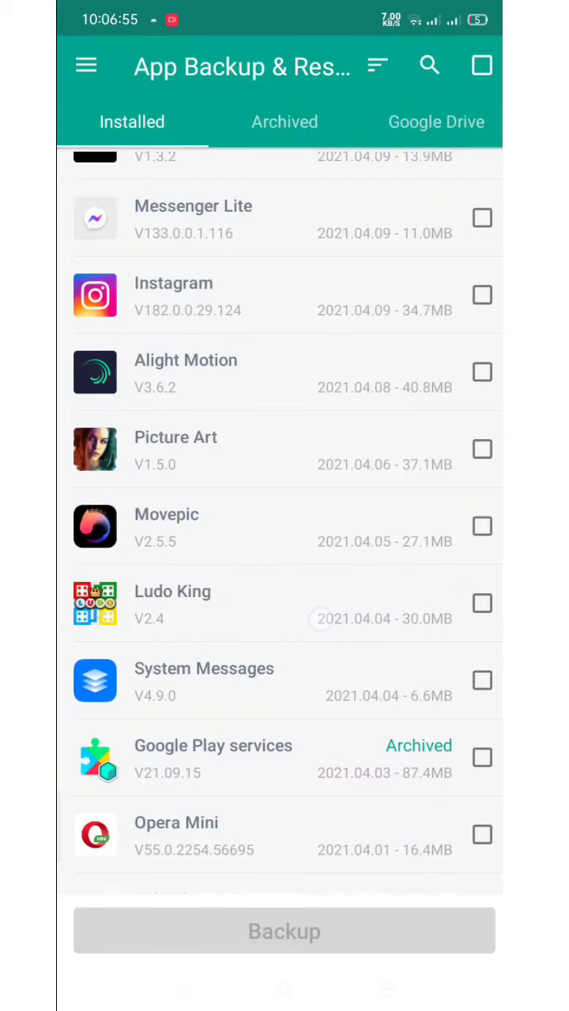
Return to App Backup & Restore where Google Play services is now marked Archived.
left_click(85, 65)
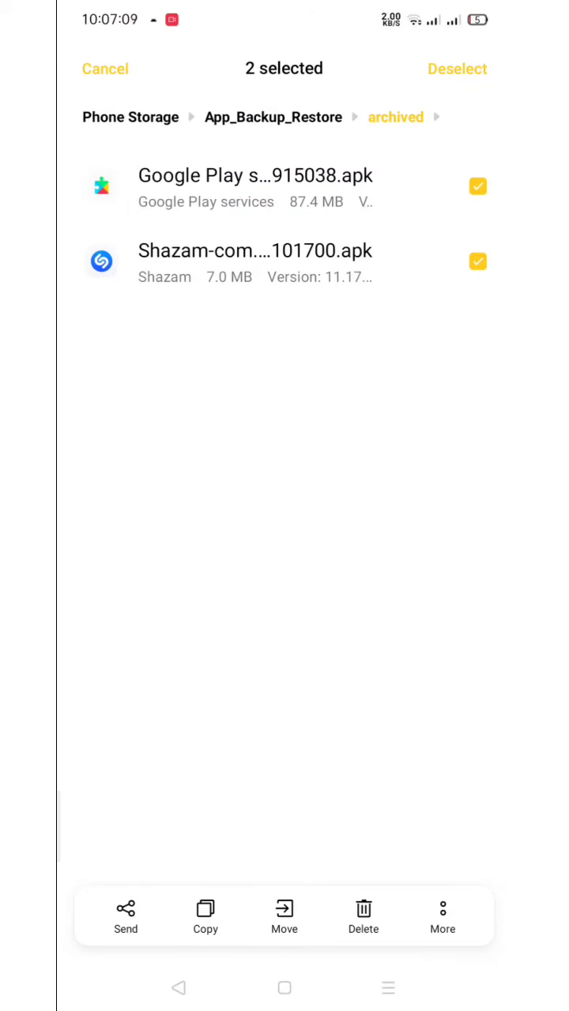
Clear the two-APK selection, leave File Manager and bring up the app drawer.
left_click(104, 69)
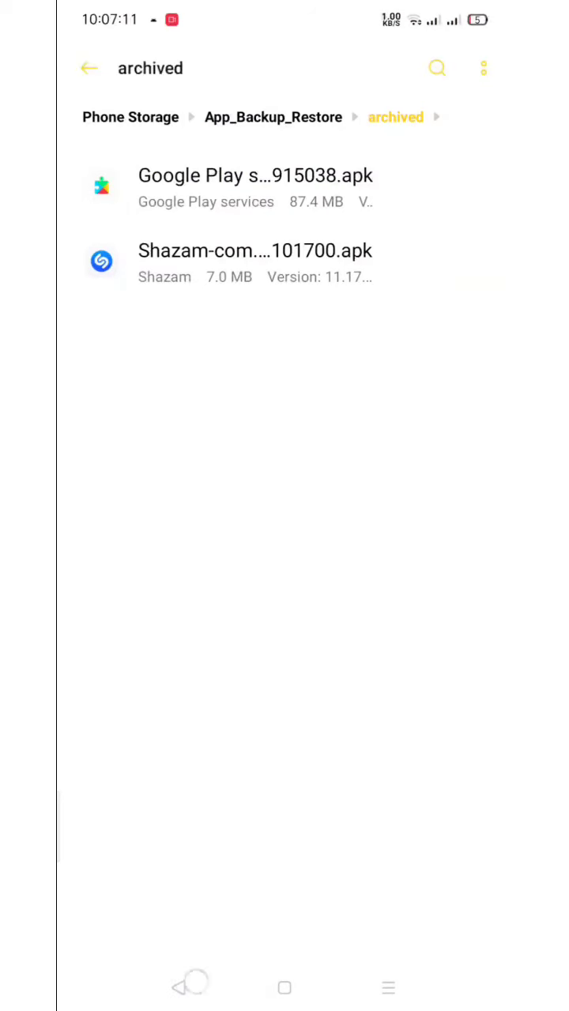
left_click(284, 987)
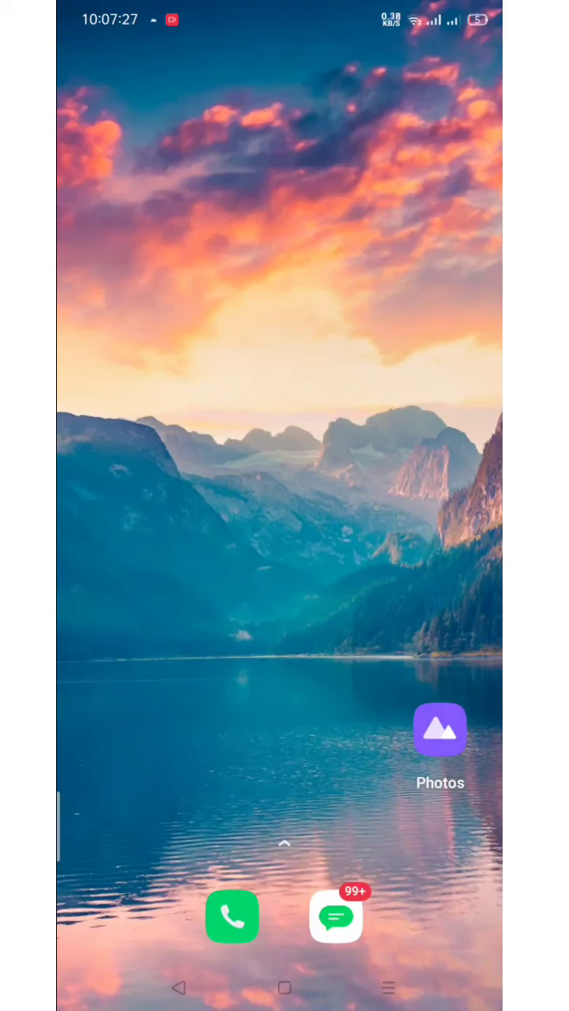
scroll("up", 3)
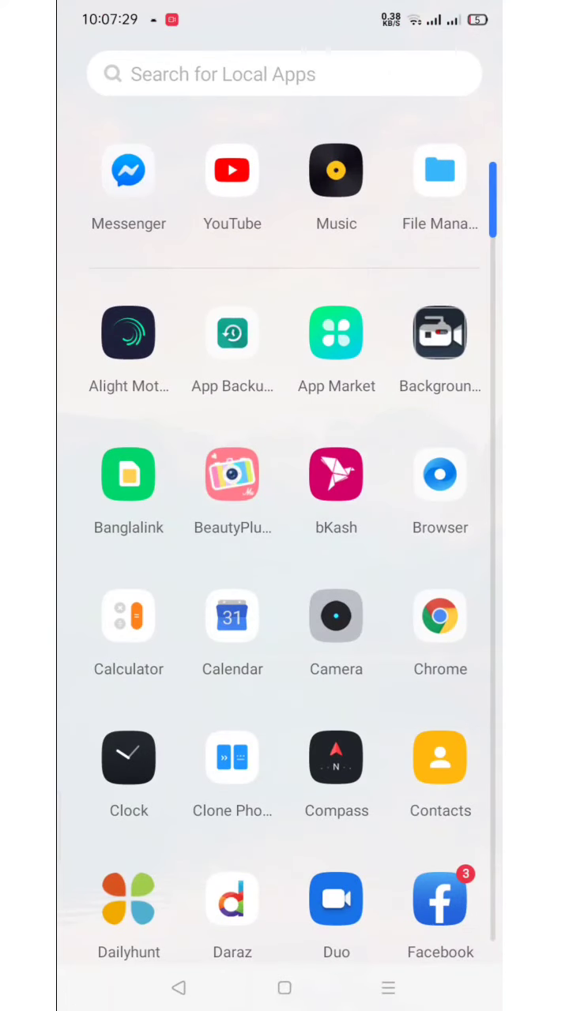